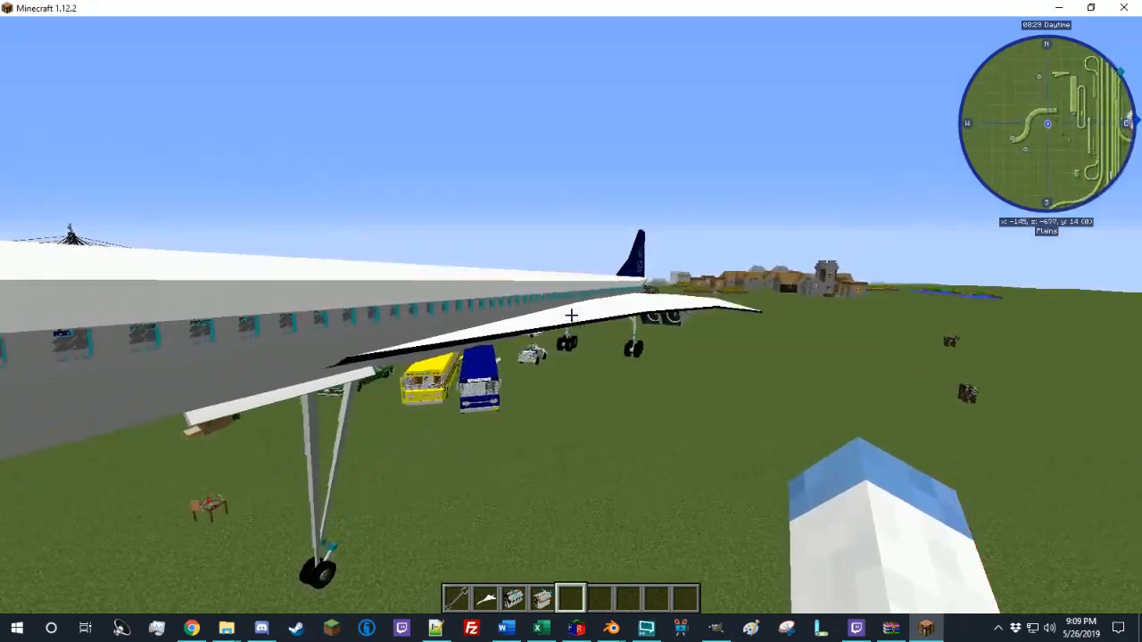
mouse_move(571, 321)
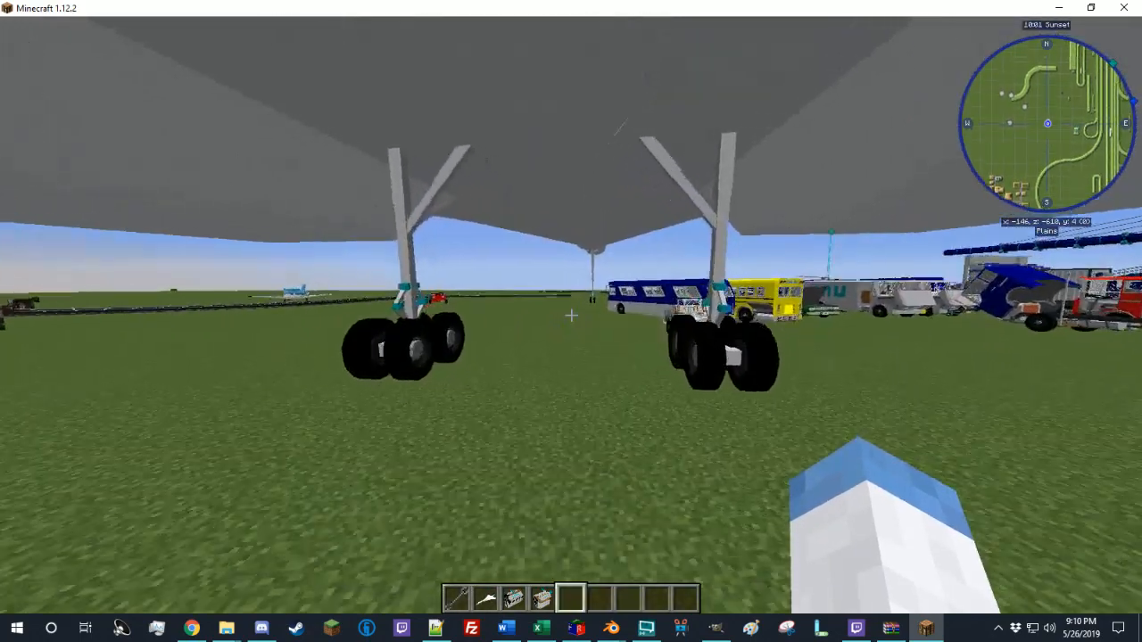
mouse_move(571, 321)
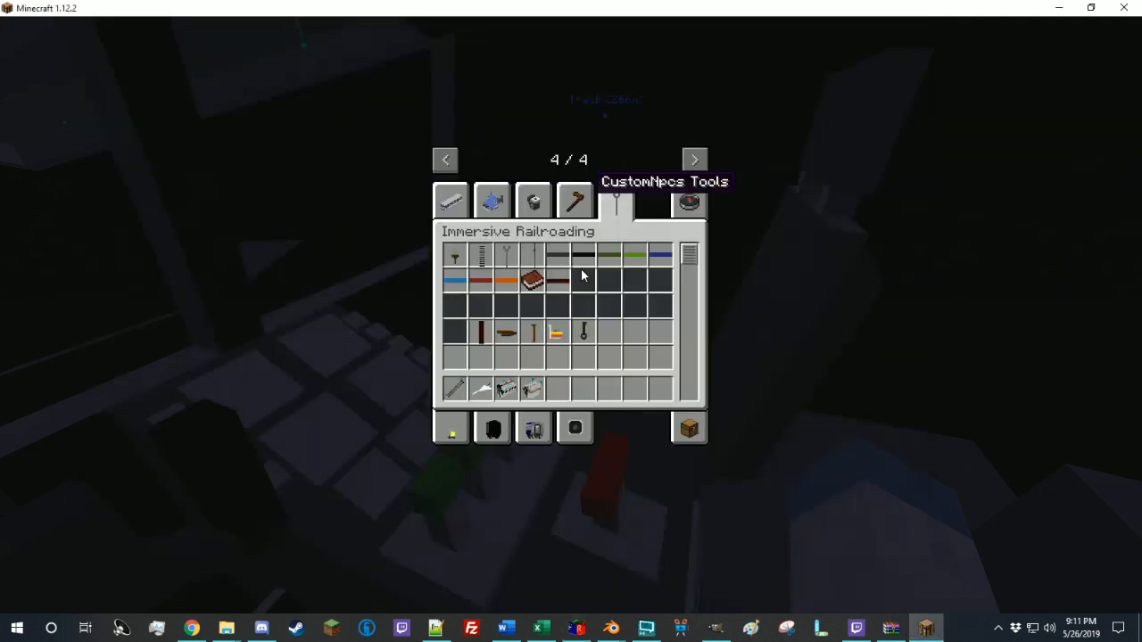
- Close the creative inventory with Escape, returning to the cockpit view
key("Escape")
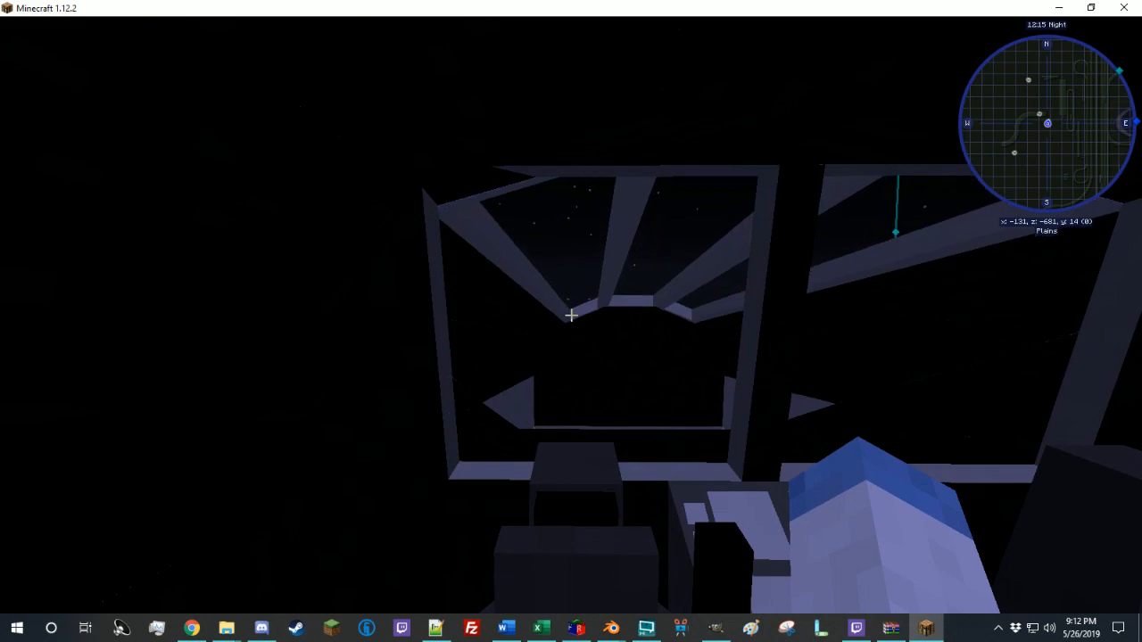
mouse_move(571, 321)
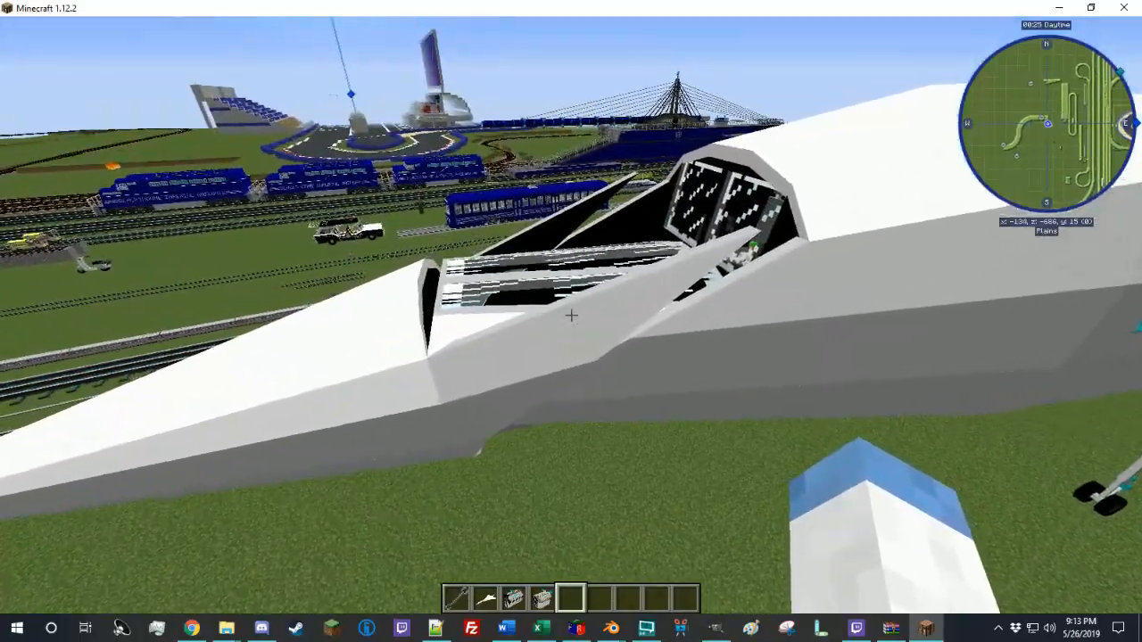
mouse_move(570, 268)
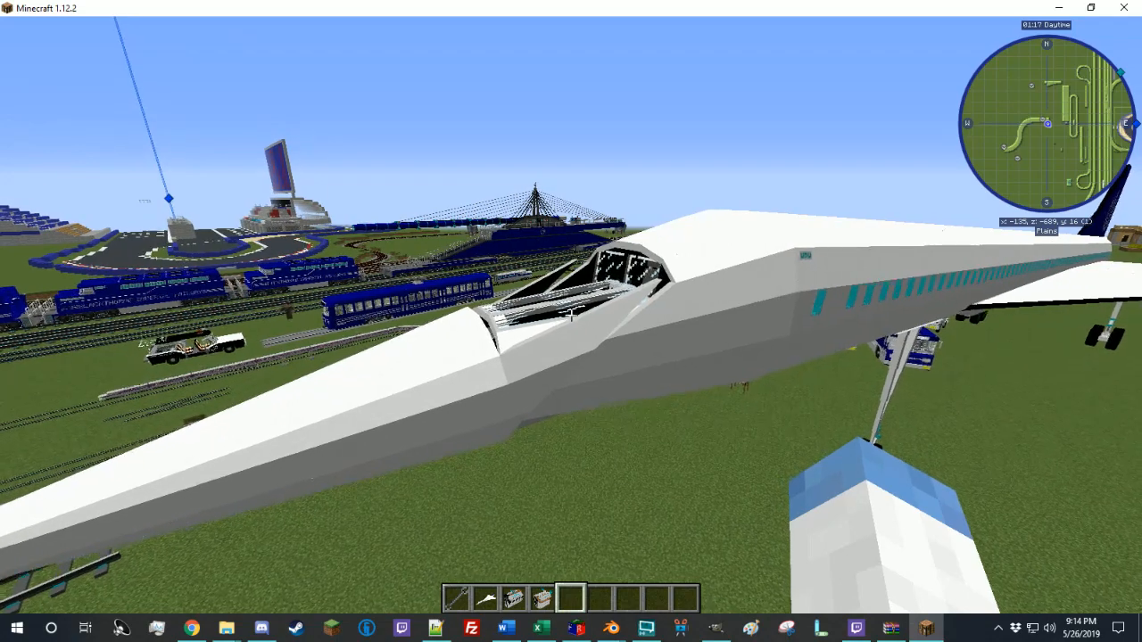
mouse_move(571, 312)
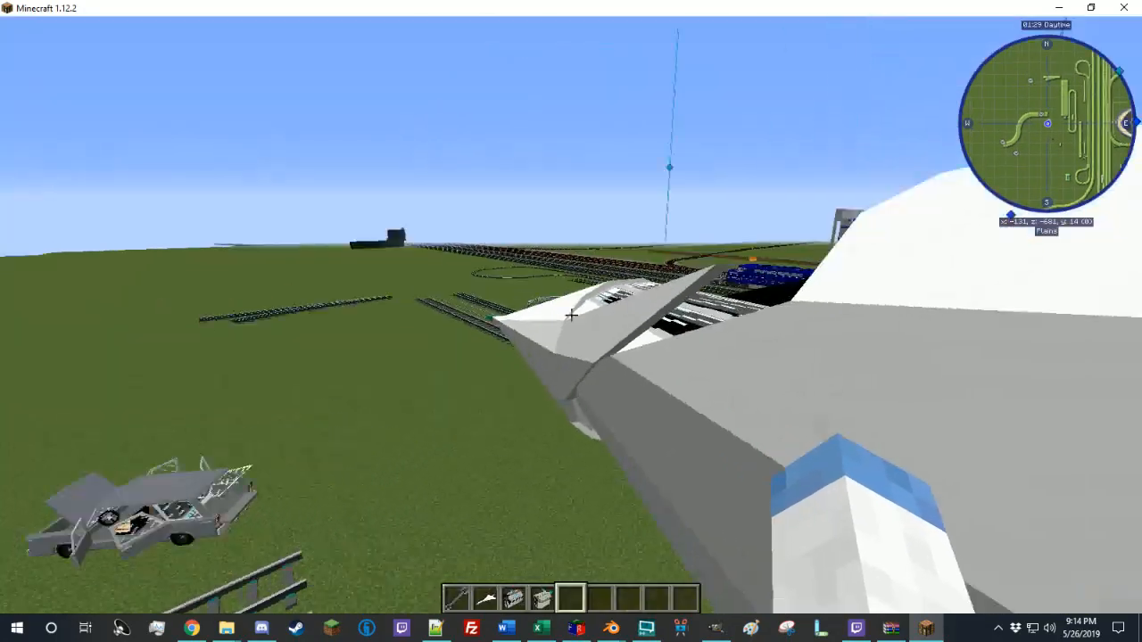
mouse_move(571, 322)
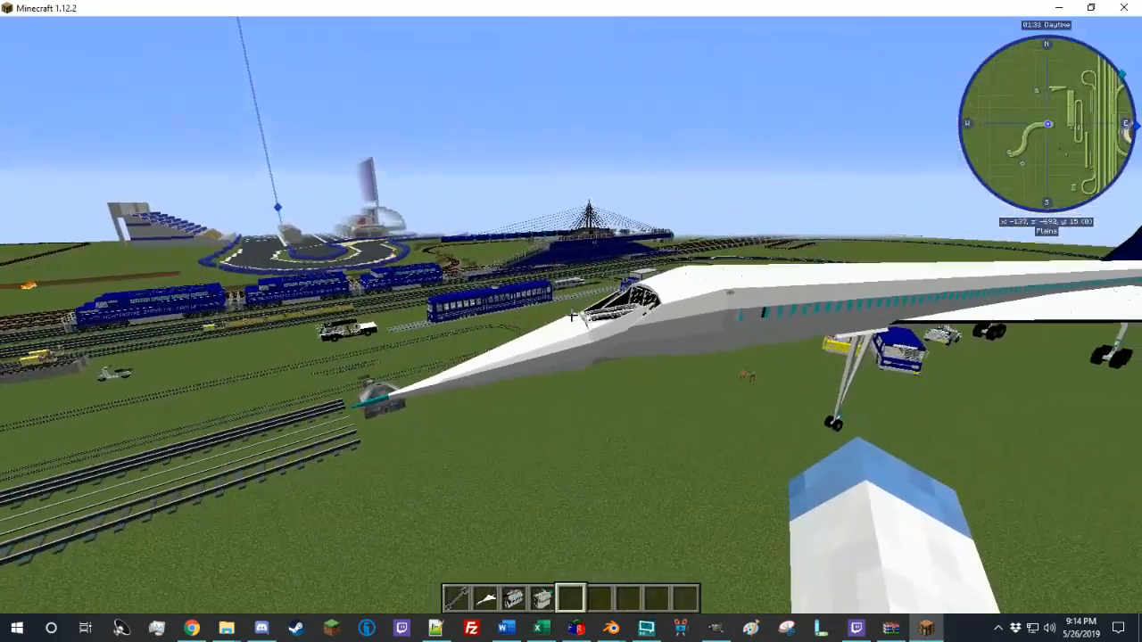